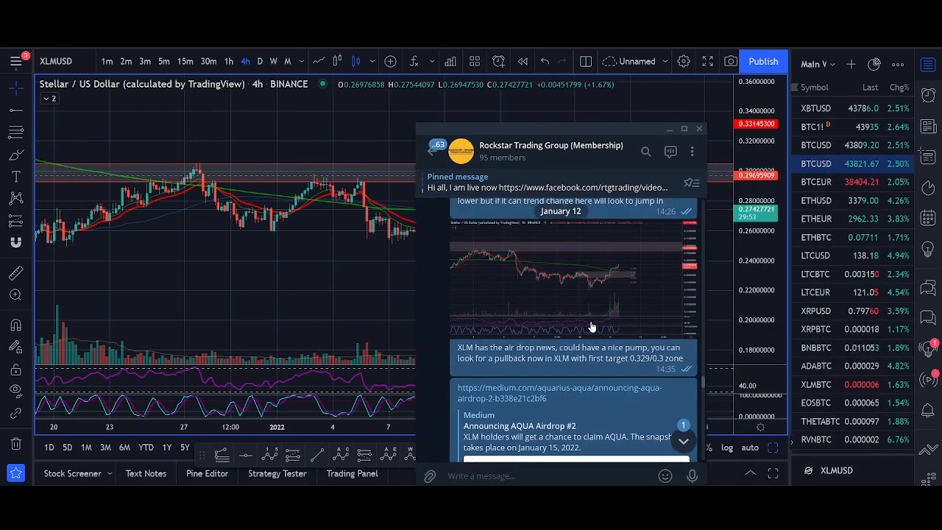
mouse_move(647, 287)
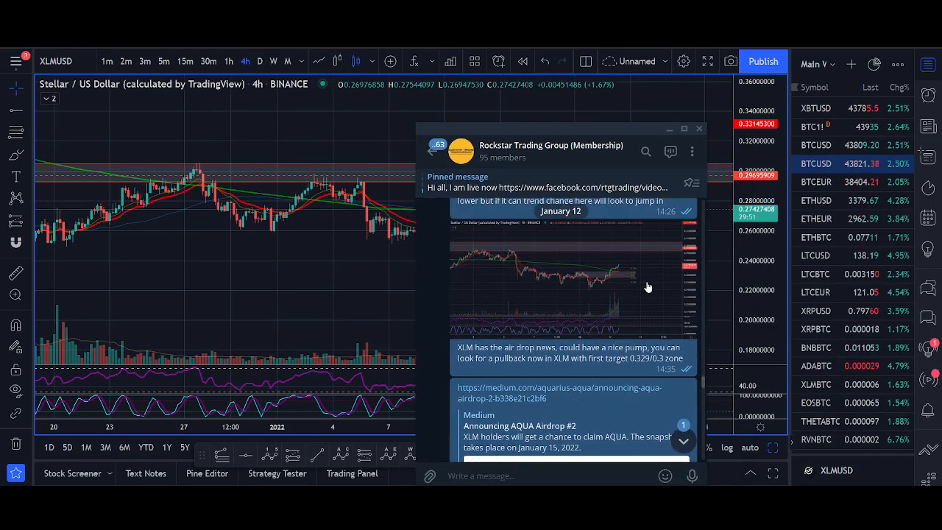
- Close the Rockstar Trading Group Telegram chat to reveal the XLMUSD 4-hour chart
left_click(698, 128)
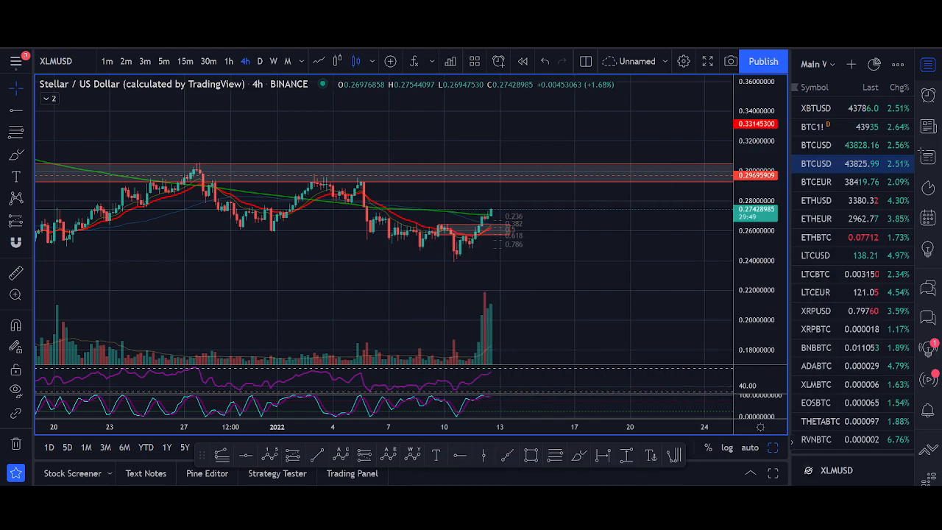
mouse_move(497, 215)
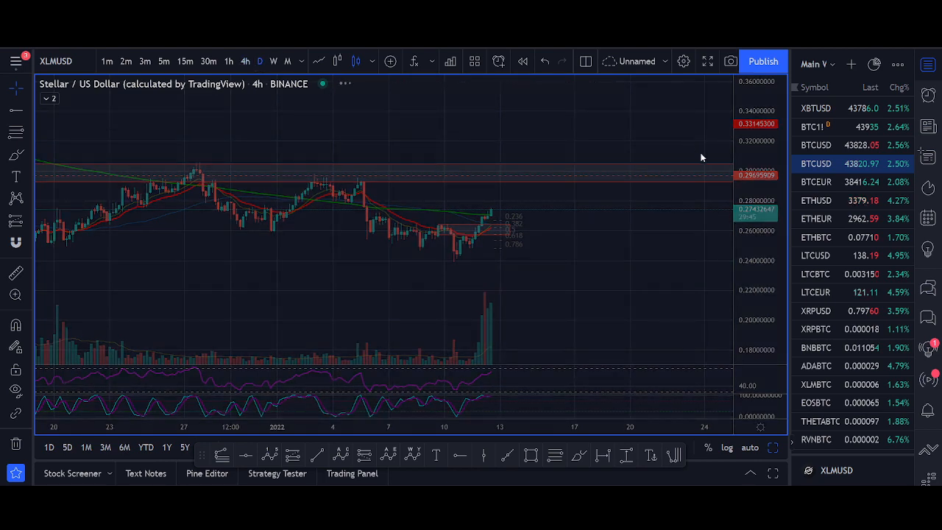
- Switch the XLMUSD chart from 4-hour to daily (1D) candles
left_click(259, 61)
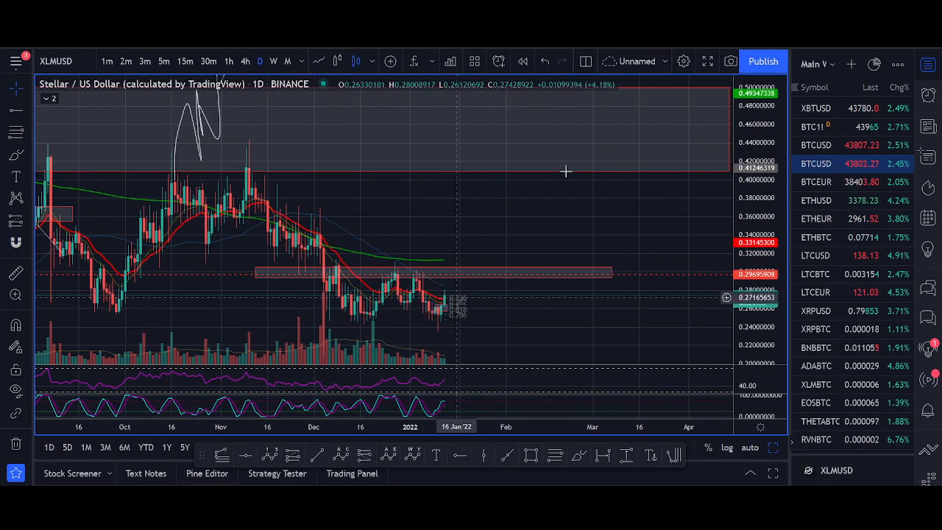
left_click(273, 61)
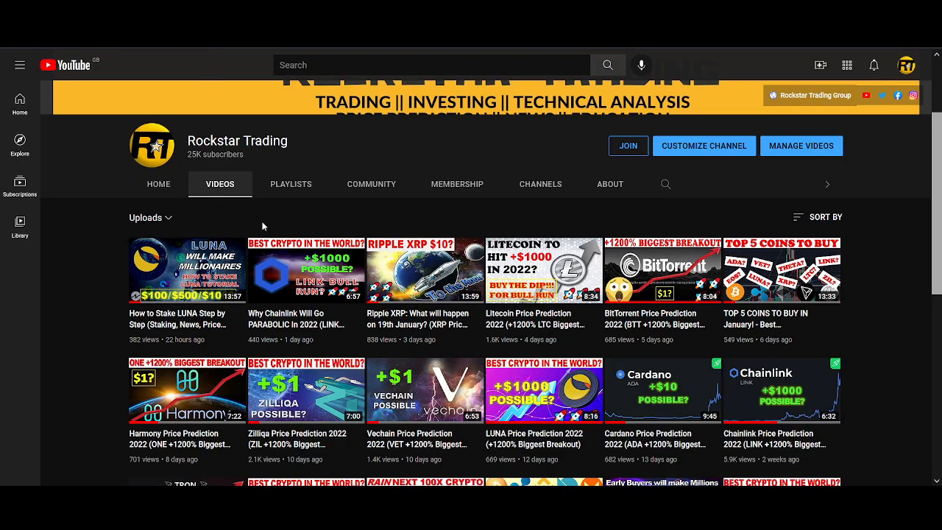
scroll("down", 3)
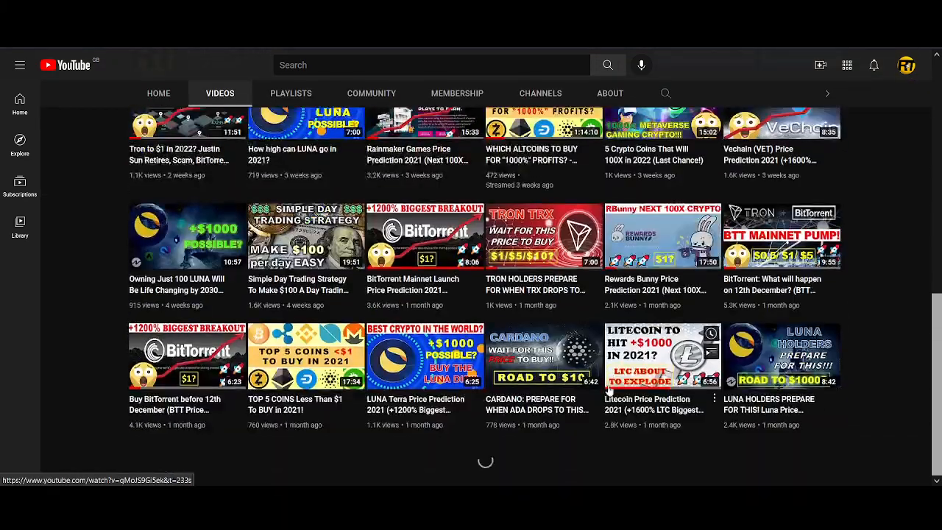
scroll("down", 3)
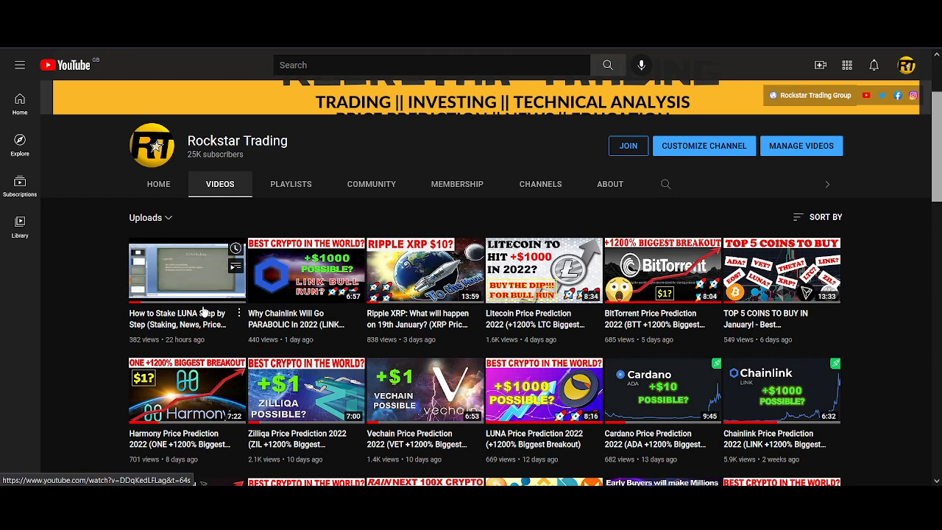
scroll("down", 3)
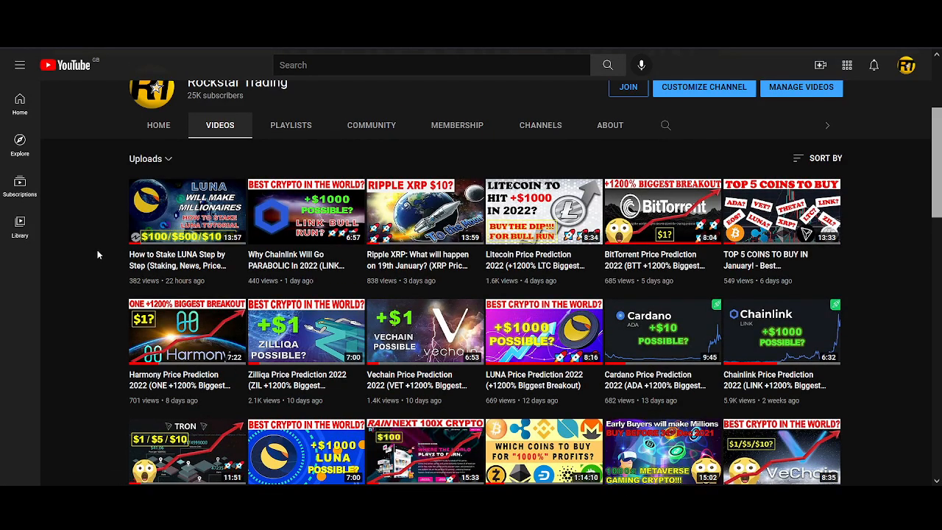
mouse_move(153, 289)
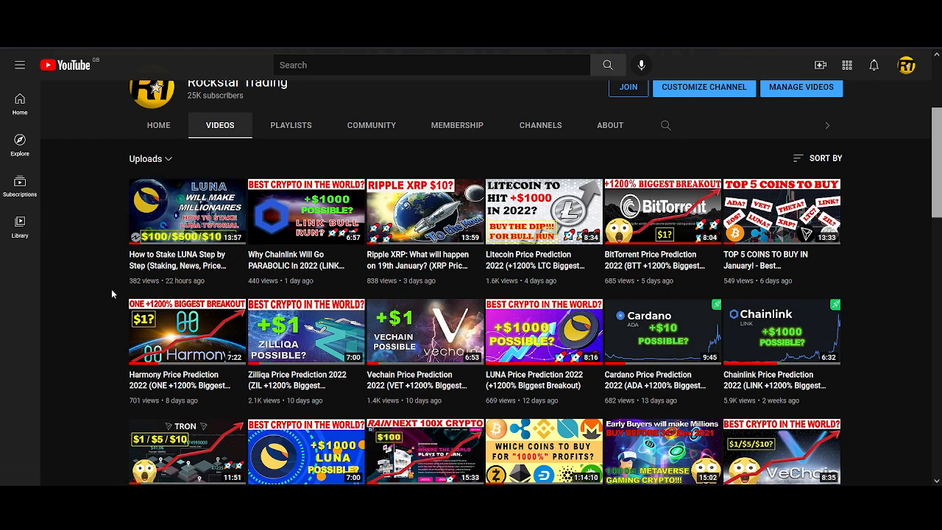
mouse_move(187, 211)
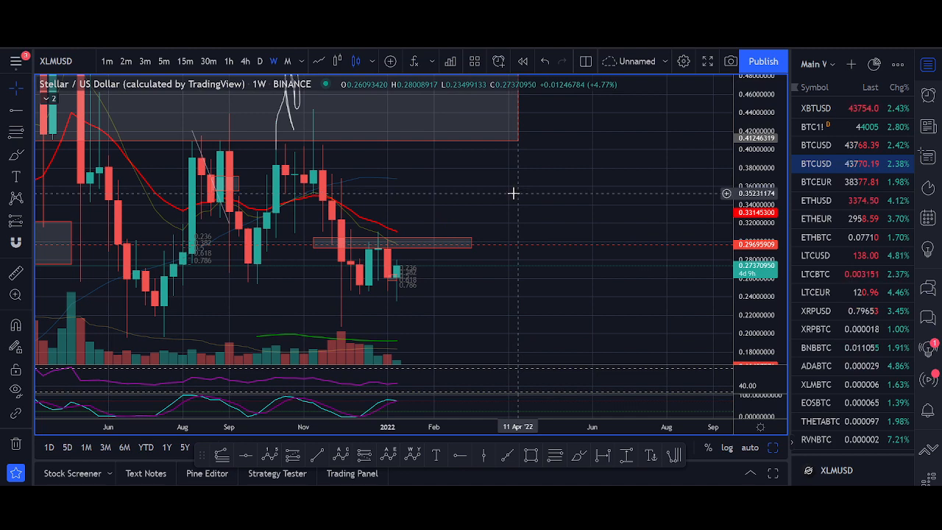
mouse_move(471, 198)
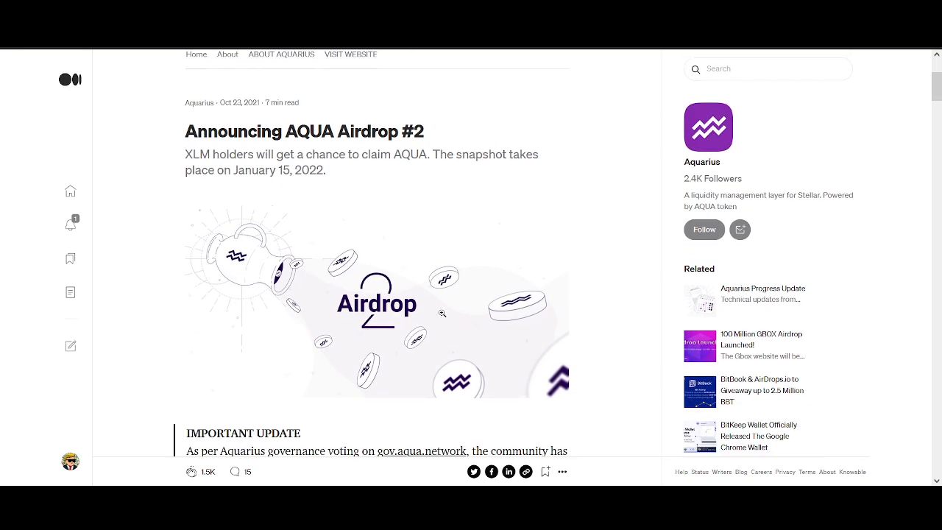
mouse_move(404, 170)
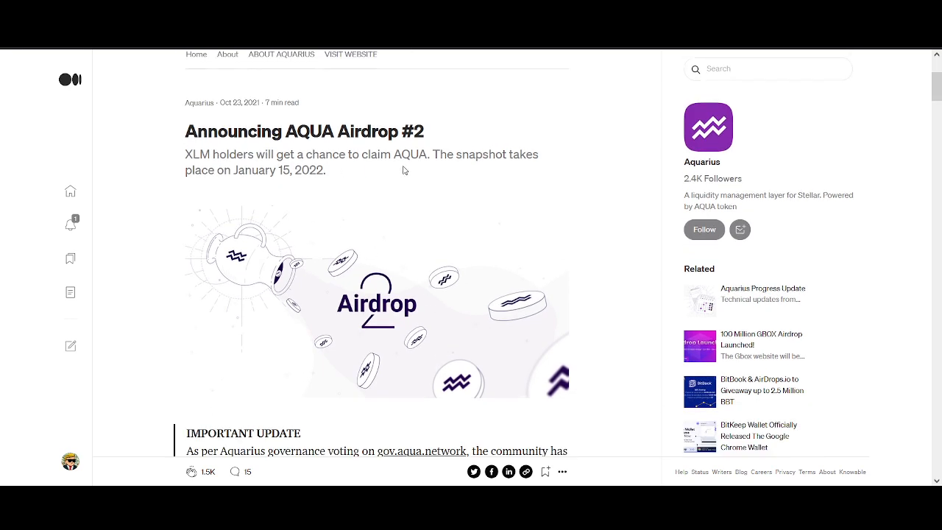
mouse_move(289, 204)
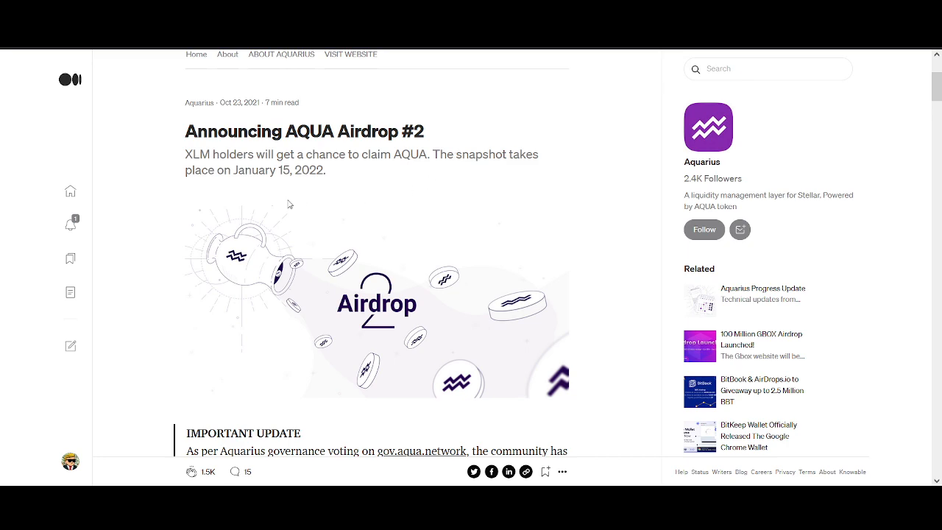
scroll("down", 3)
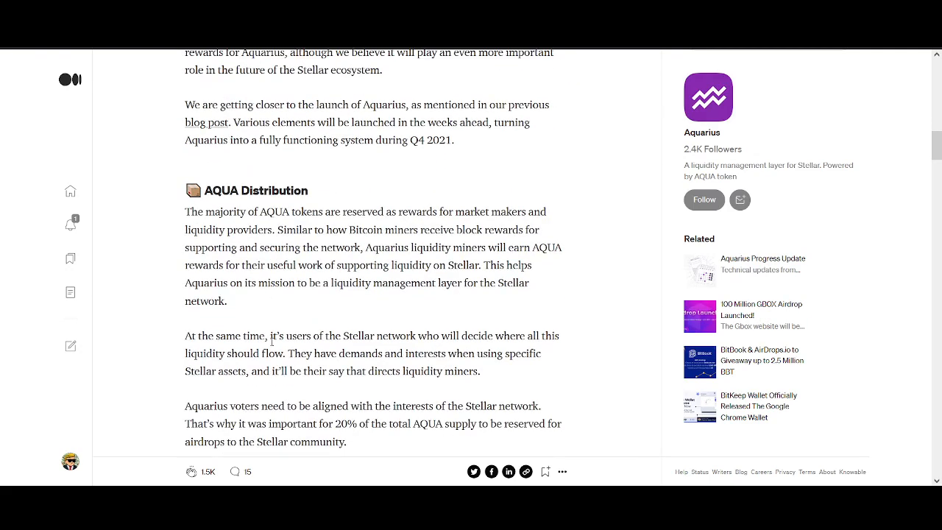
scroll("down", 3)
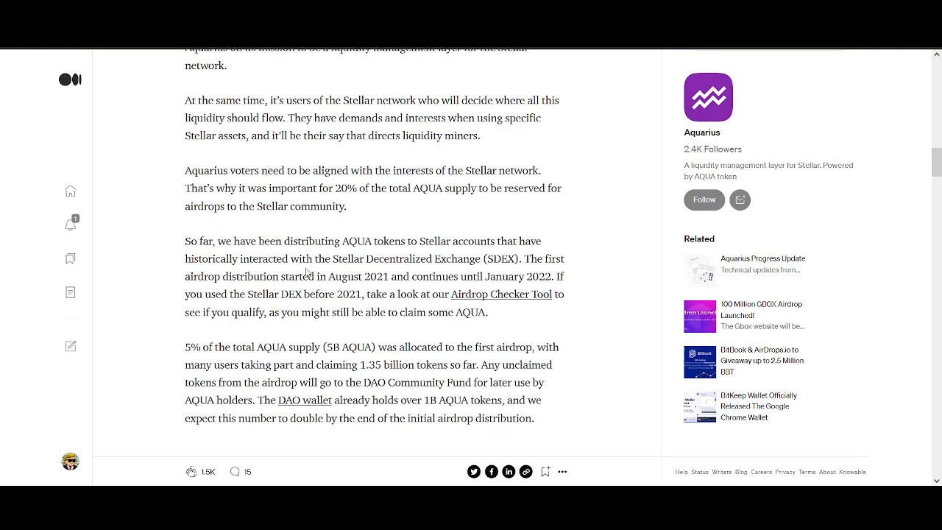
scroll("down", 3)
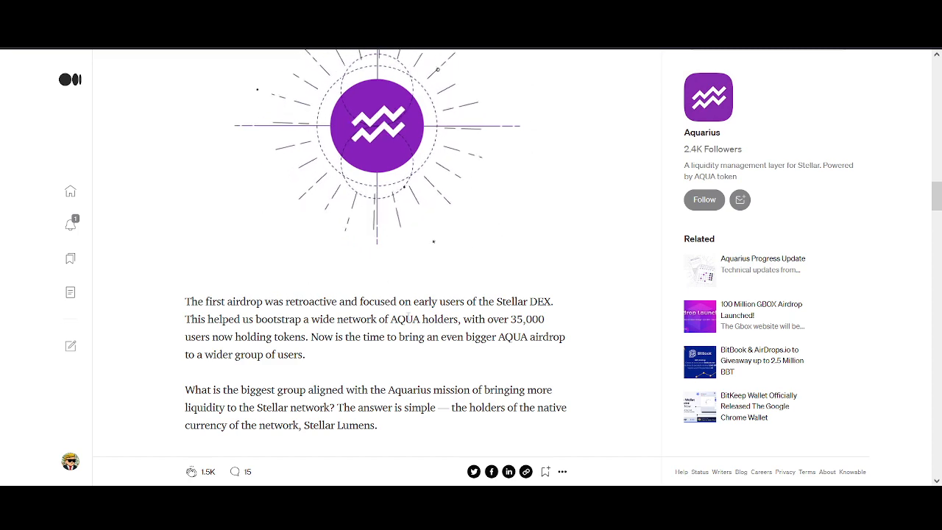
scroll("down", 3)
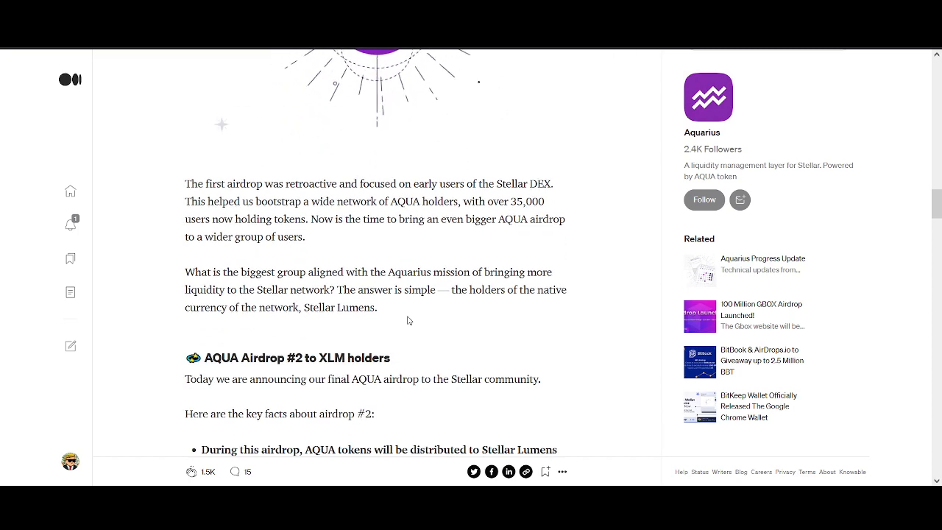
scroll("down", 3)
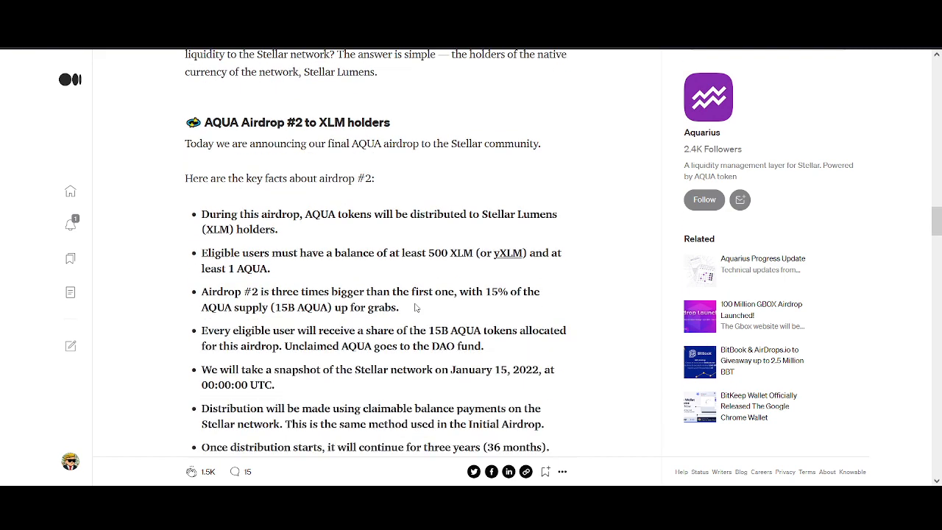
scroll("down", 3)
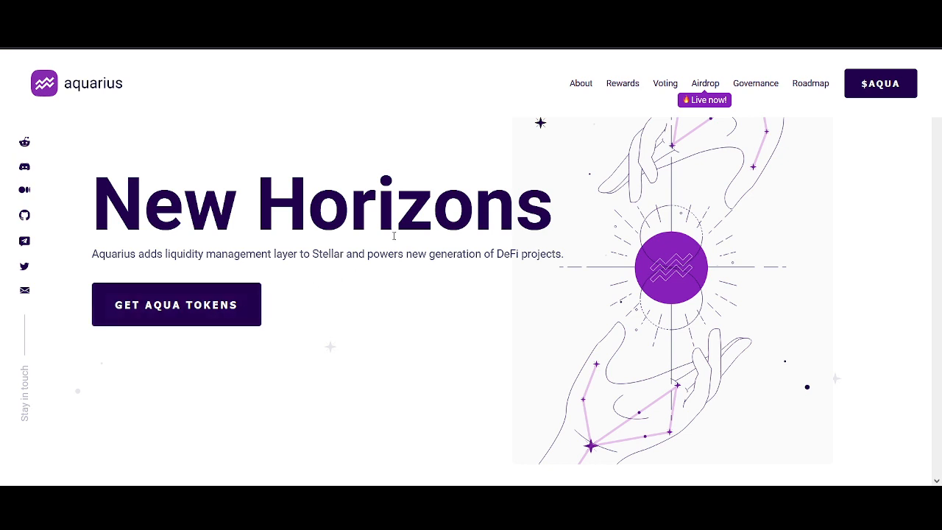
mouse_move(141, 259)
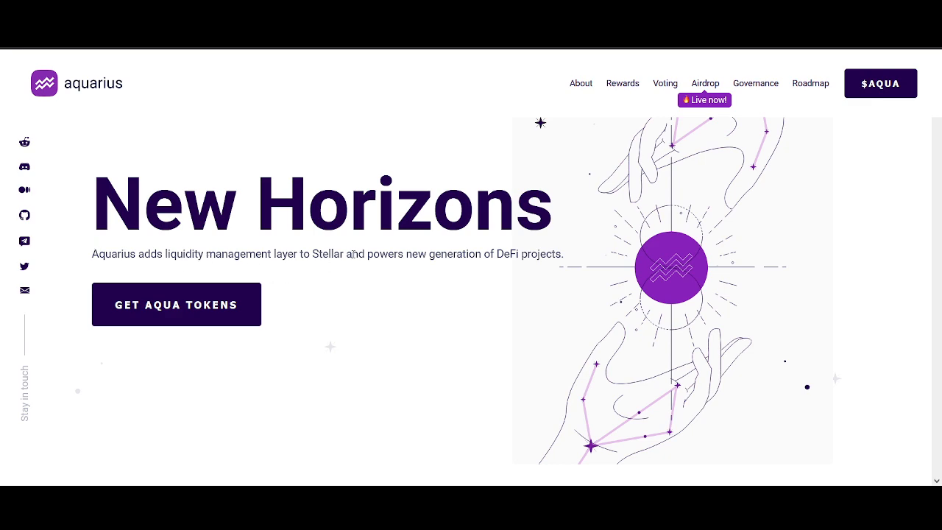
scroll("down", 3)
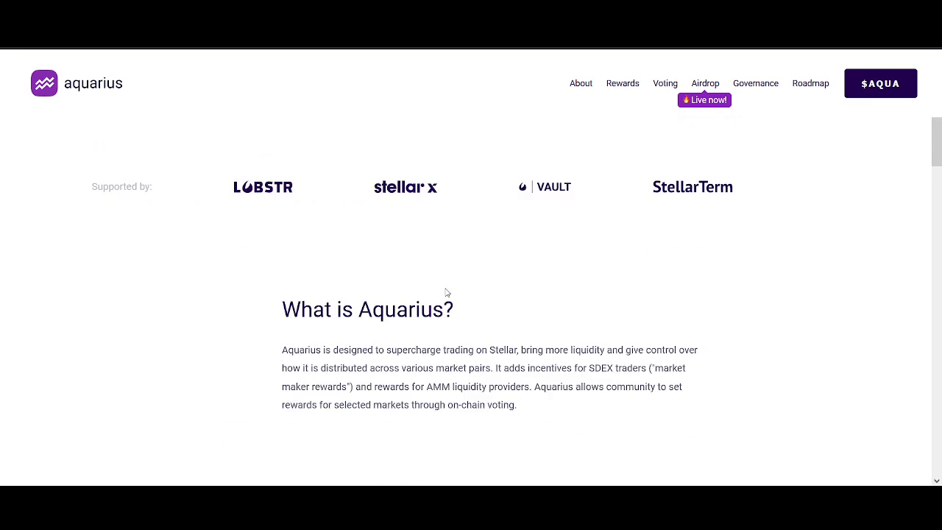
scroll("down", 3)
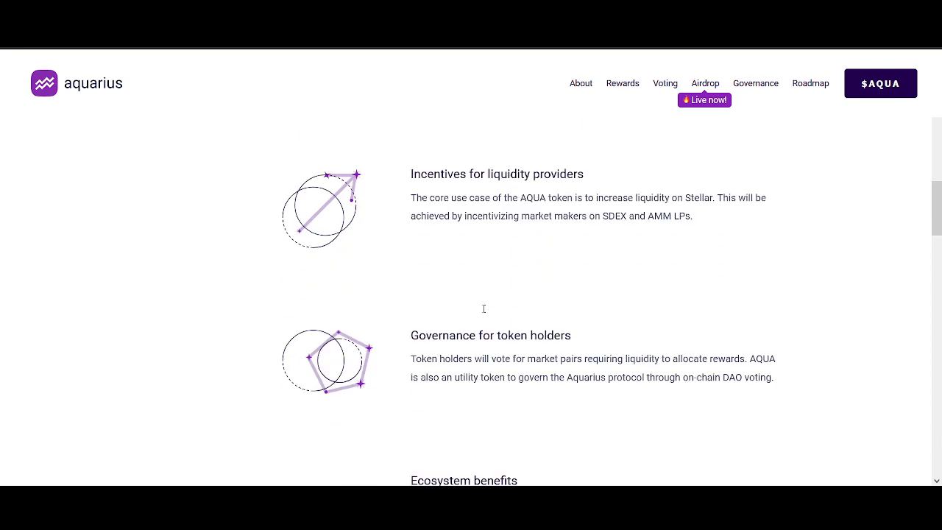
scroll("down", 3)
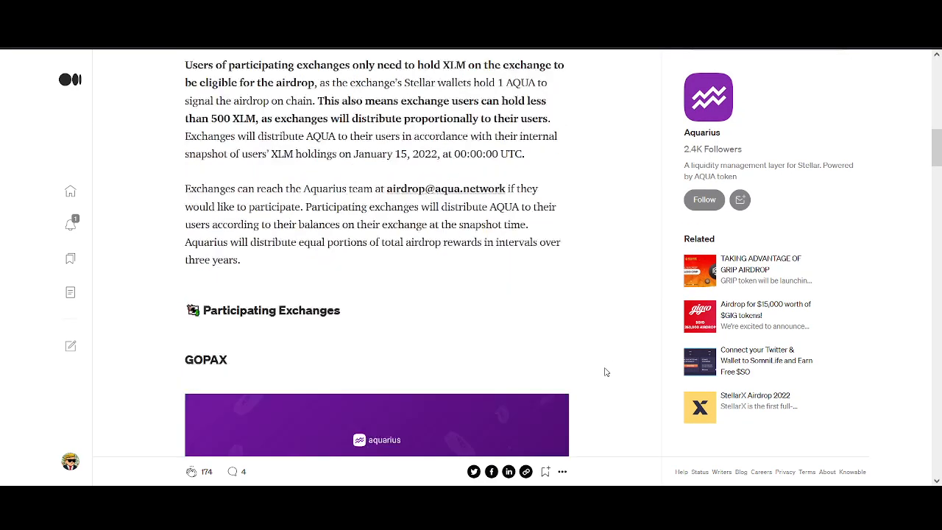
- Scroll through the Medium post's Upbit, ProBit and Liquid exchange sections
scroll("down", 3)
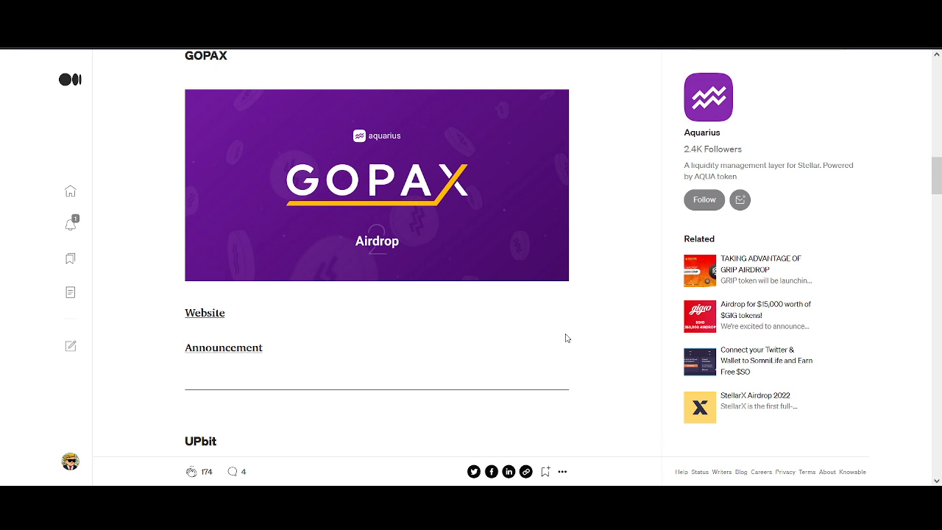
scroll("down", 3)
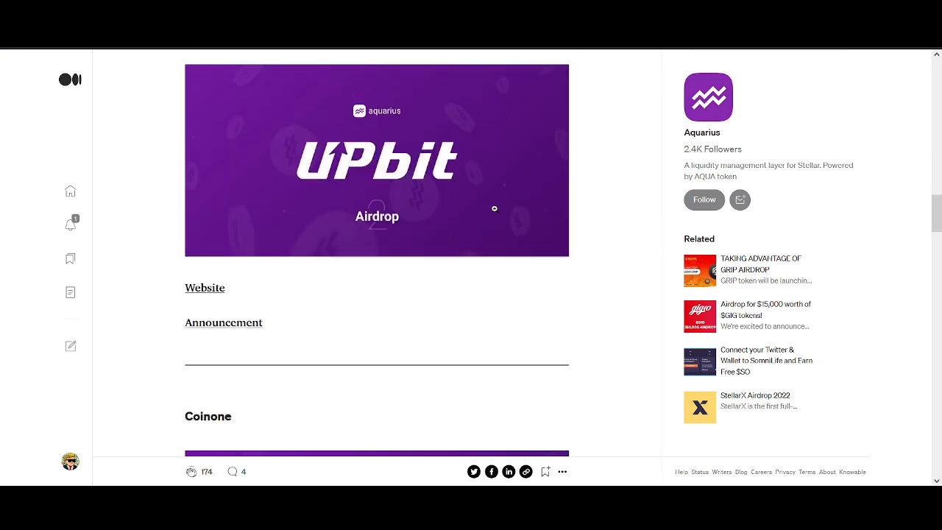
scroll("down", 3)
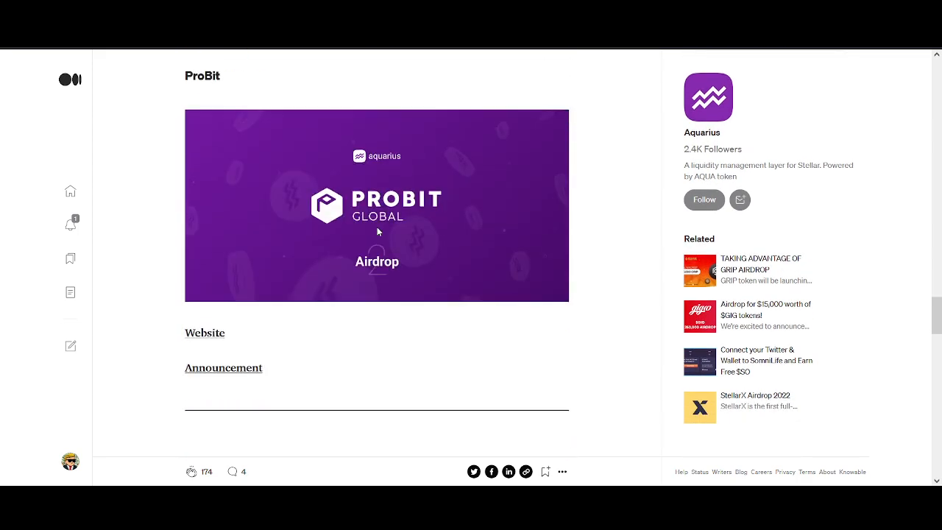
scroll("down", 3)
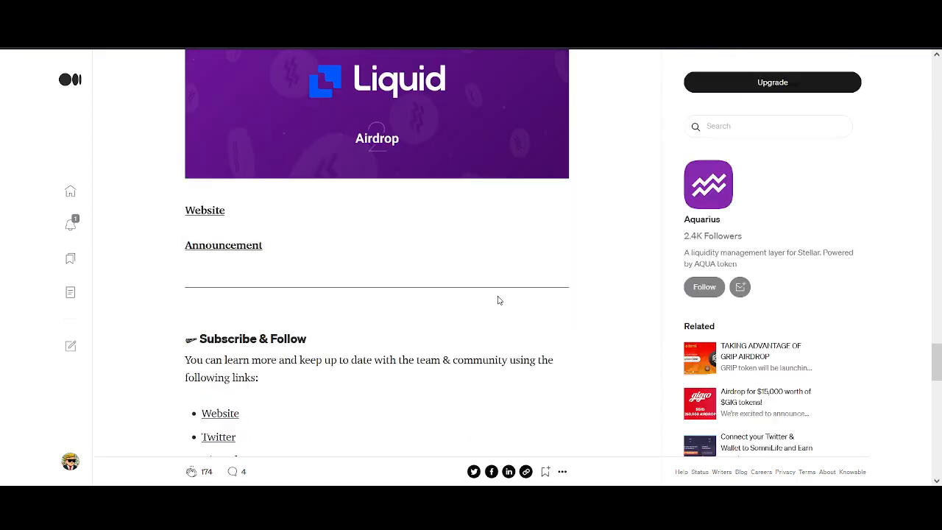
scroll("down", 3)
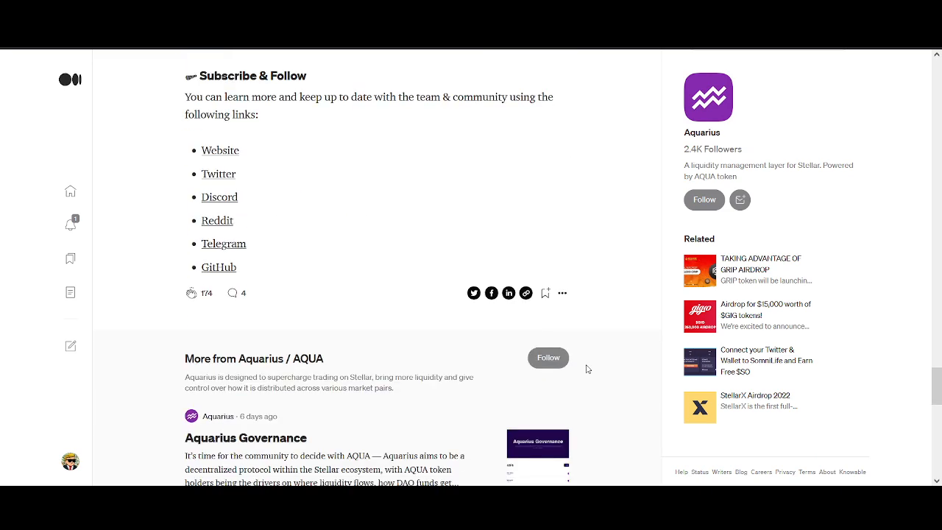
scroll("down", 3)
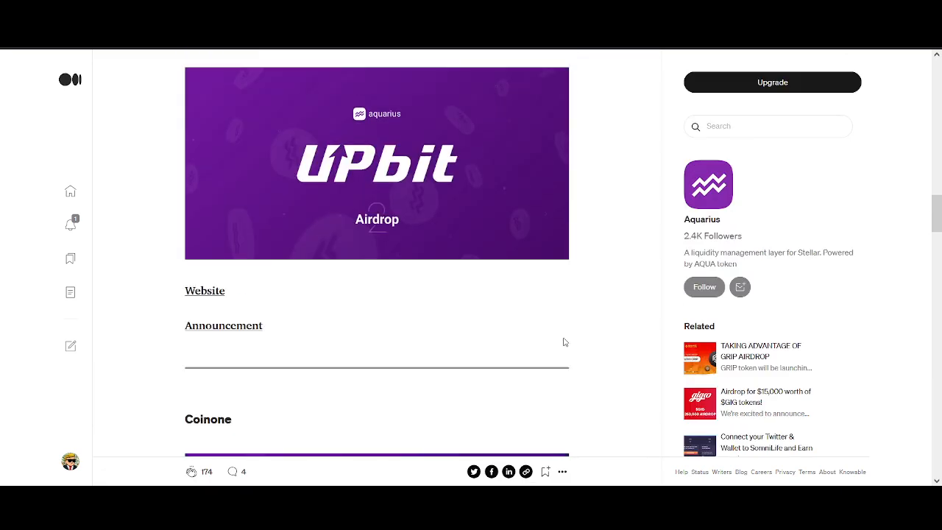
scroll("down", 3)
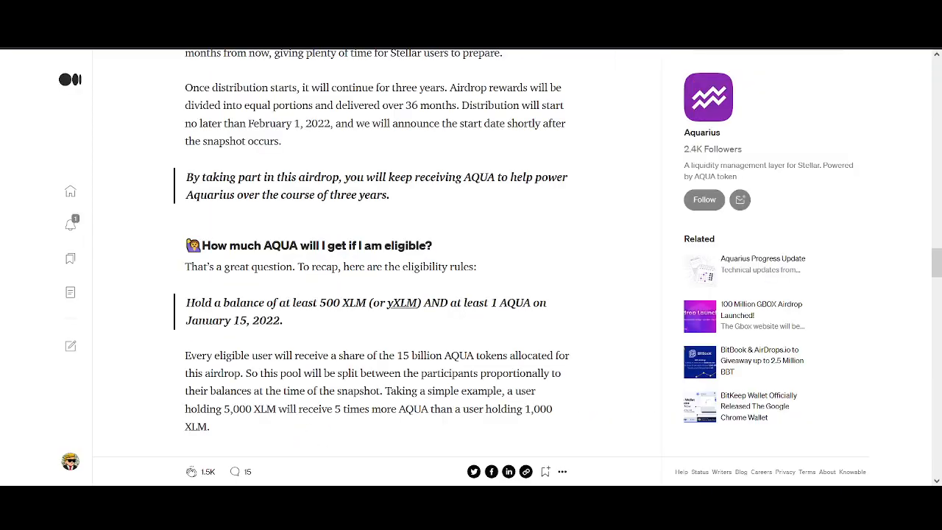
scroll("down", 3)
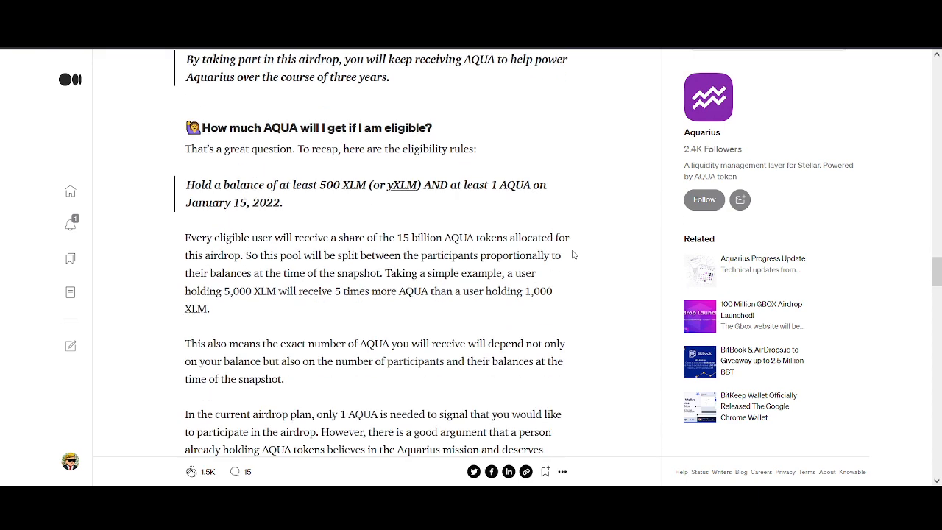
scroll("down", 3)
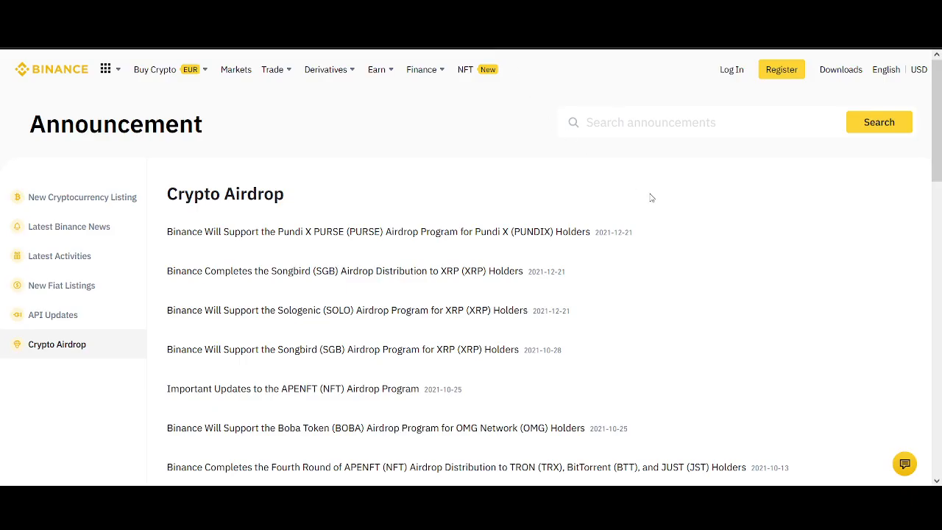
mouse_move(153, 96)
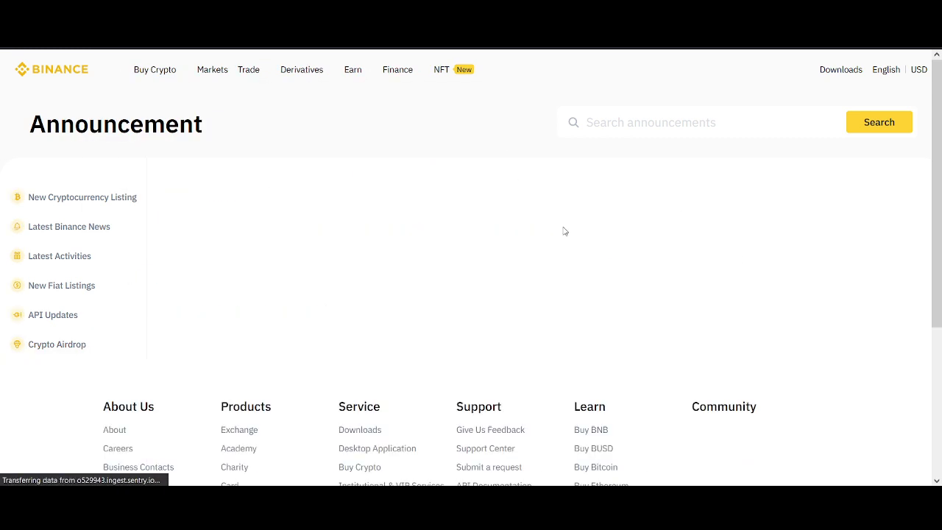
left_click(57, 343)
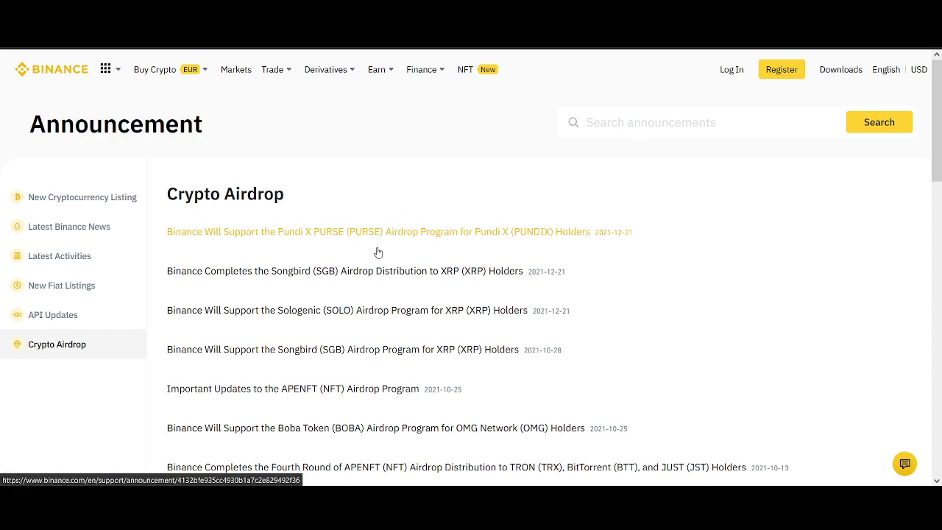
mouse_move(522, 220)
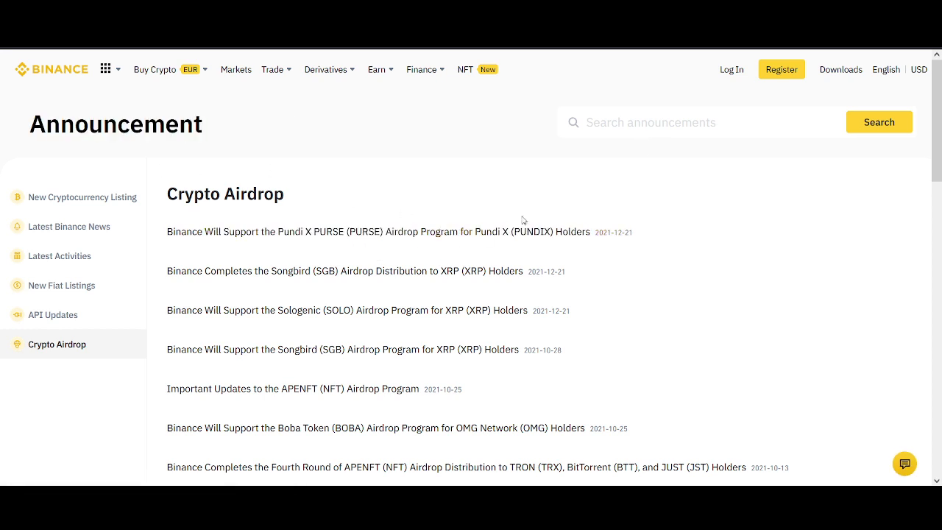
mouse_move(406, 209)
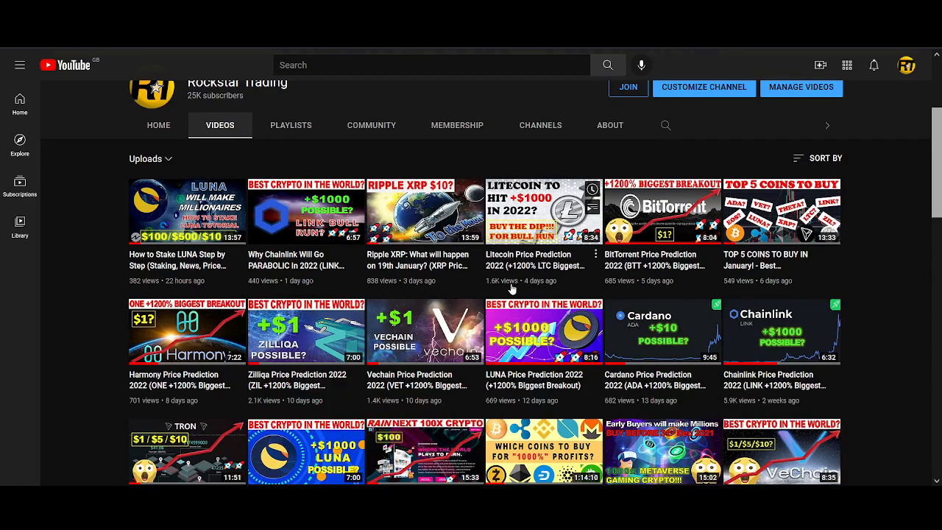
scroll("down", 3)
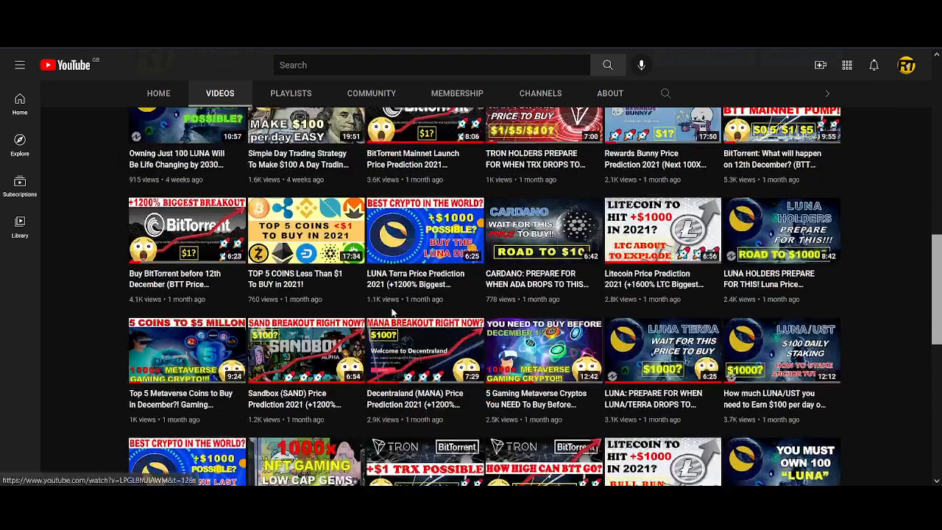
scroll("down", 3)
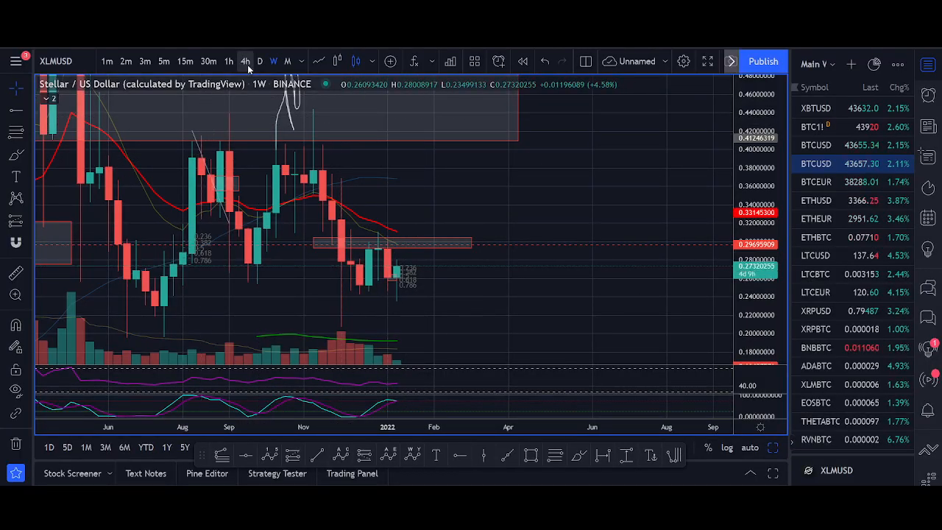
- Switch the XLMUSD chart from weekly to 4h candles to view the January 2022 bounce
left_click(244, 61)
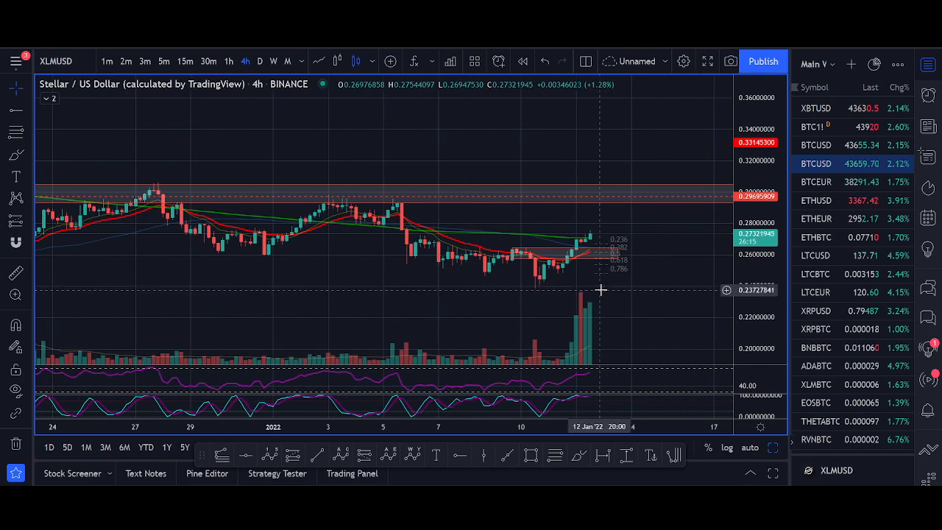
mouse_move(535, 294)
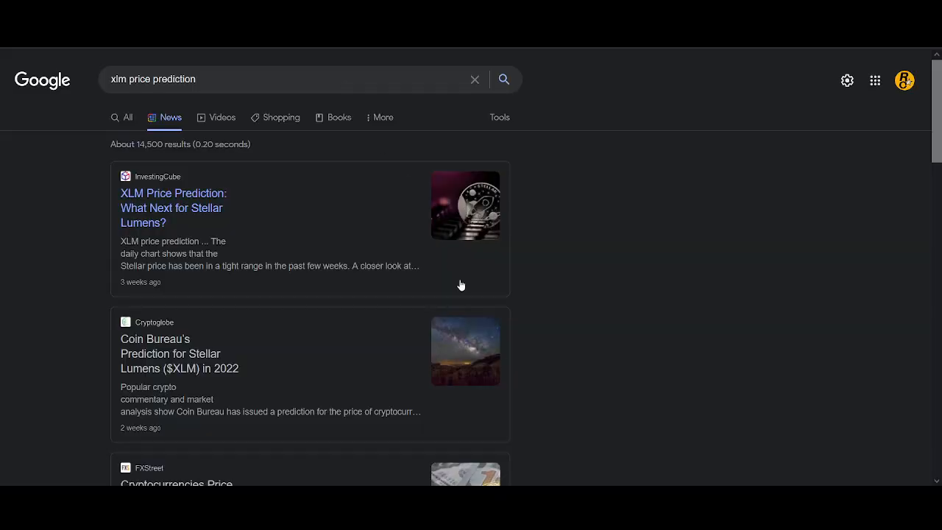
scroll("down", 3)
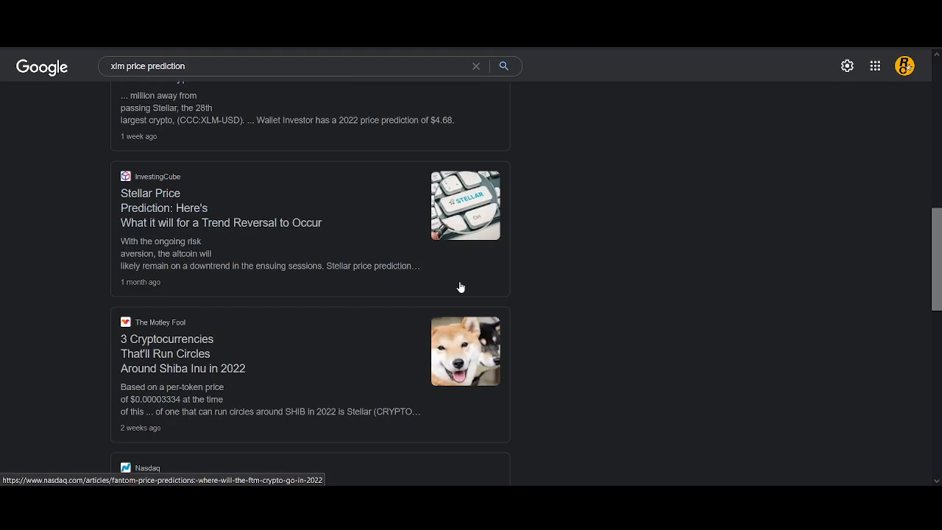
scroll("down", 3)
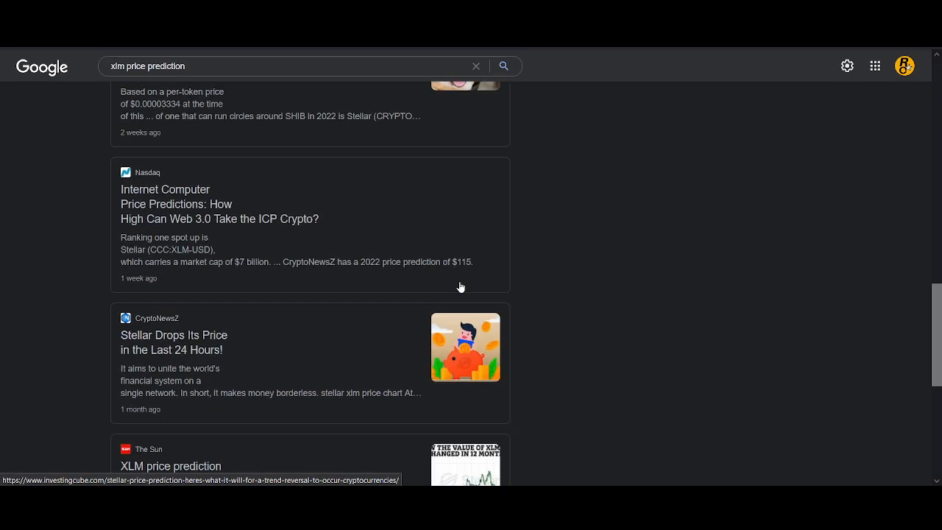
scroll("down", 3)
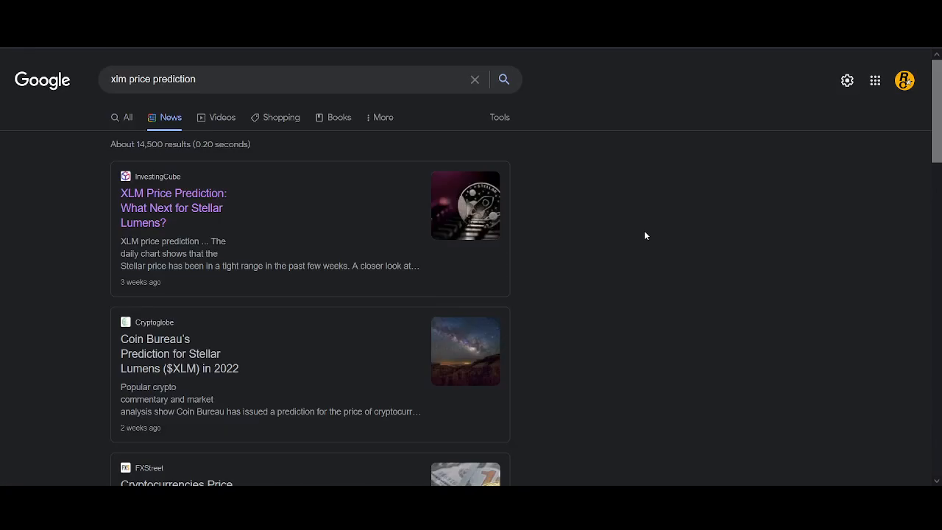
mouse_move(495, 329)
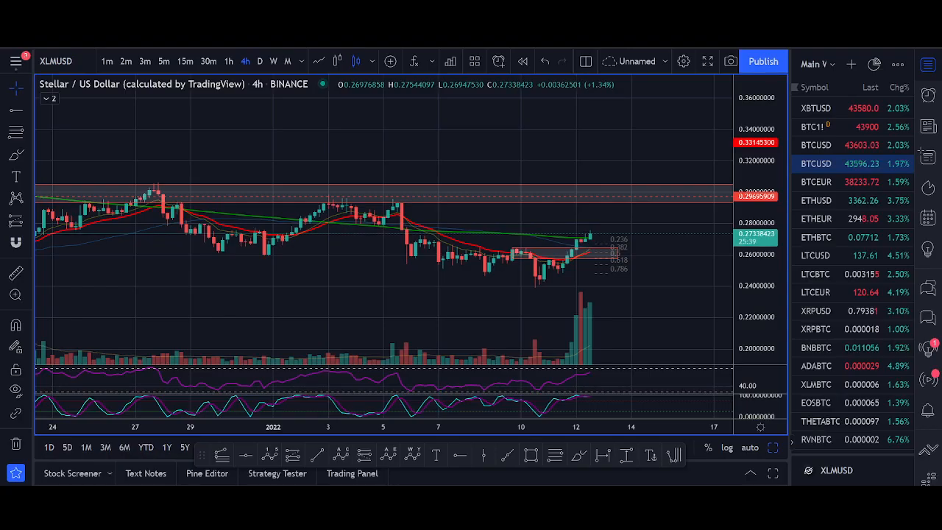
mouse_move(617, 163)
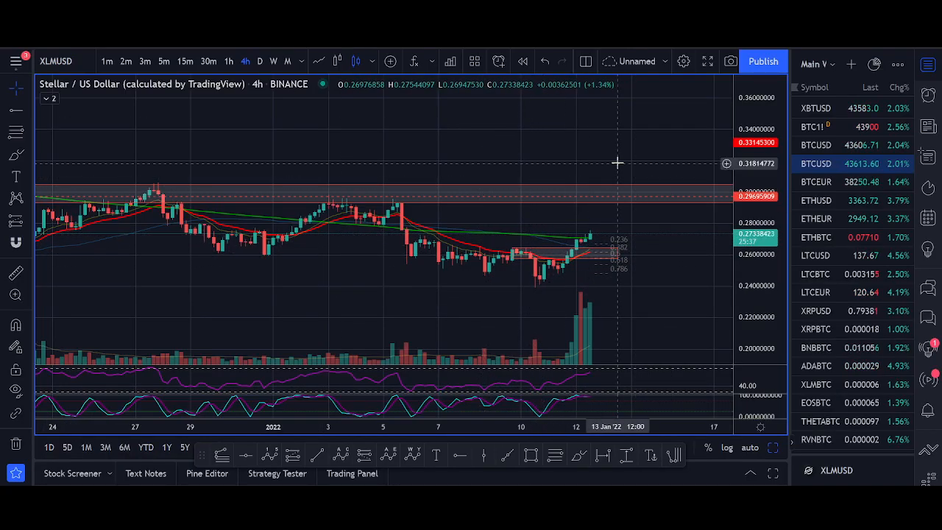
mouse_move(614, 158)
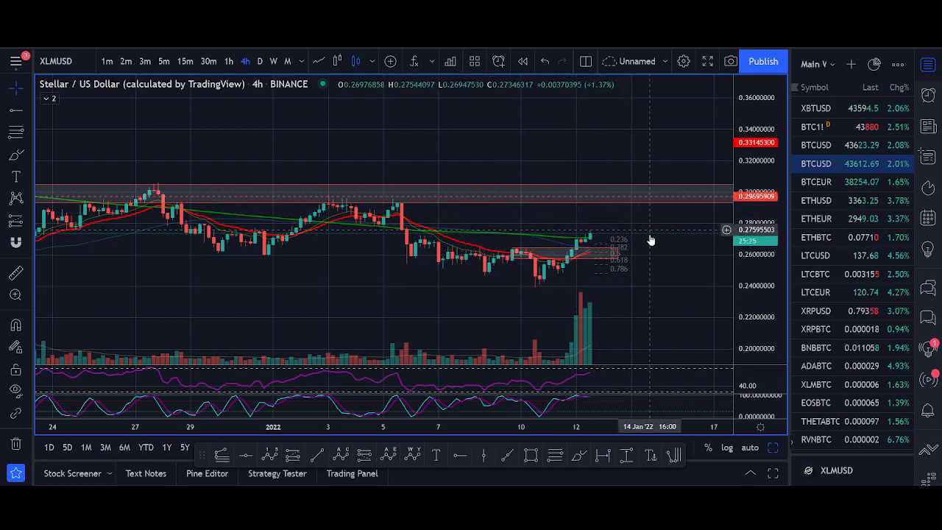
mouse_move(578, 263)
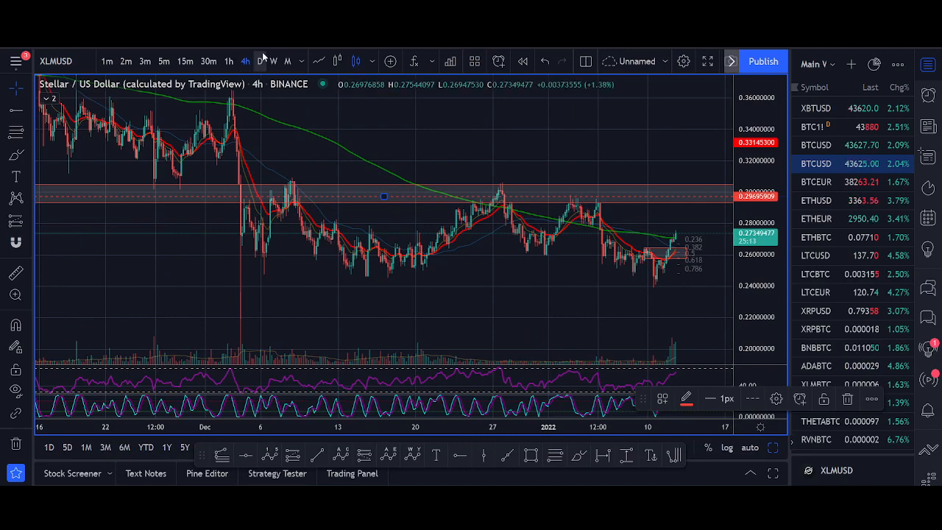
- Set the XLMUSD chart interval from 4h to D (daily)
left_click(259, 61)
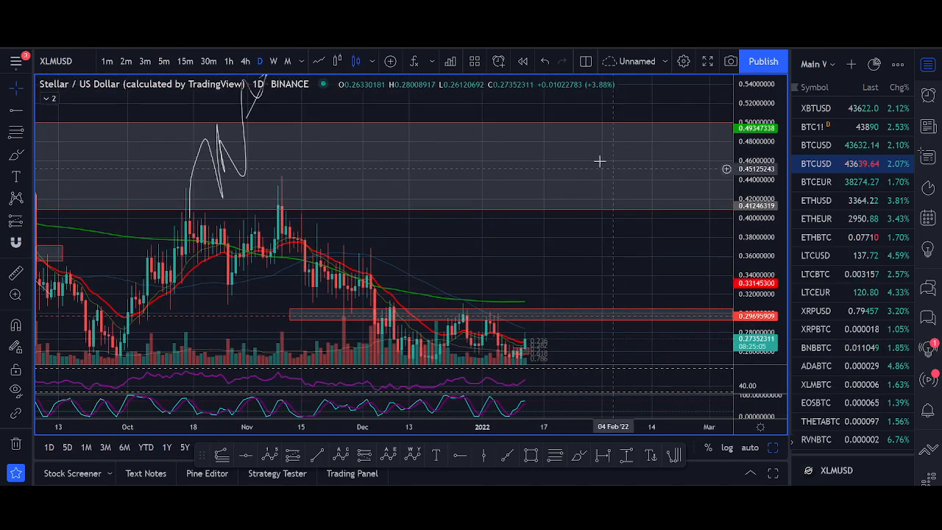
mouse_move(528, 254)
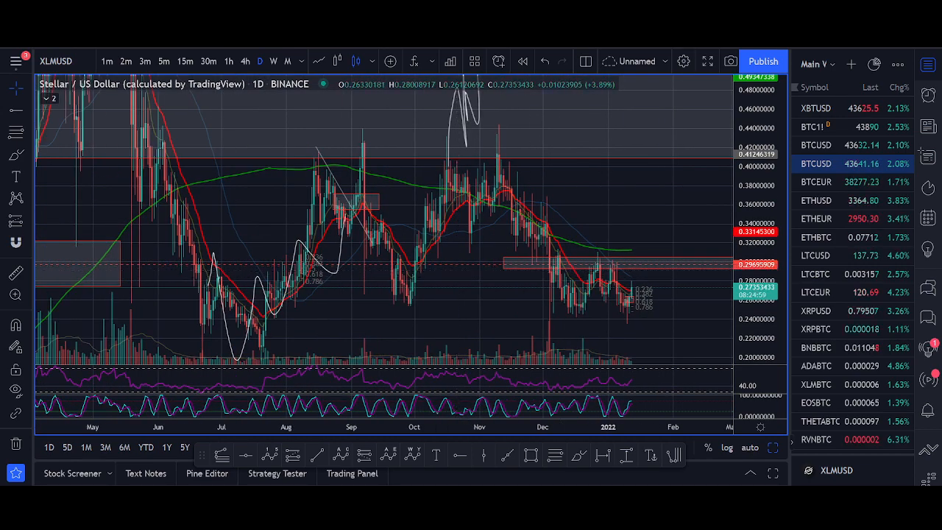
mouse_move(567, 163)
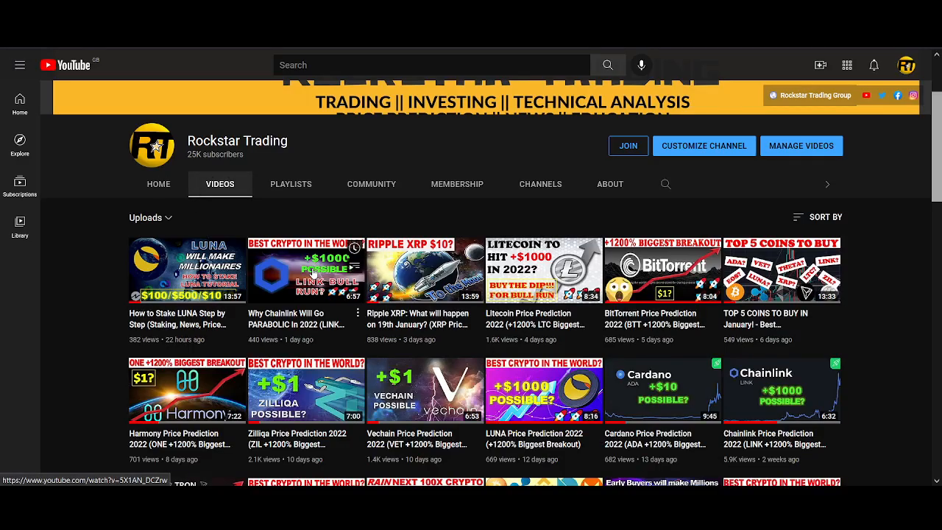
mouse_move(187, 271)
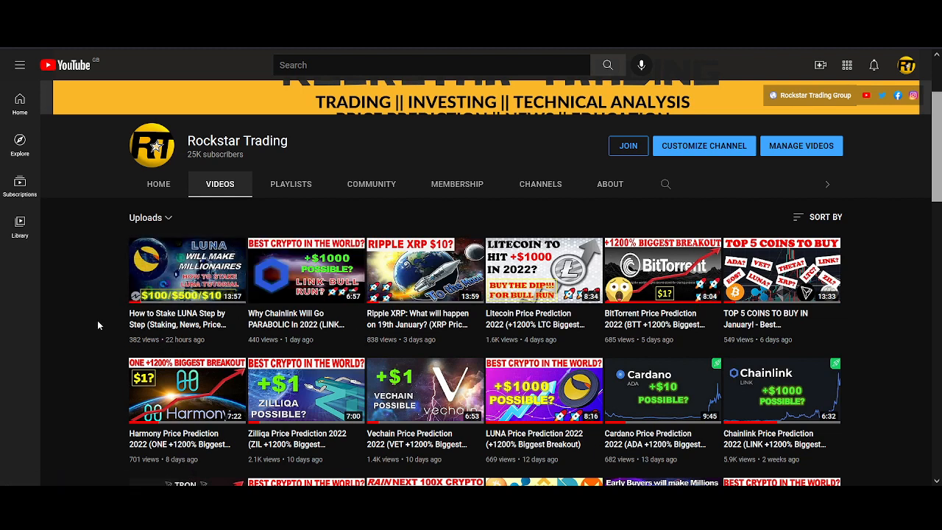
mouse_move(95, 321)
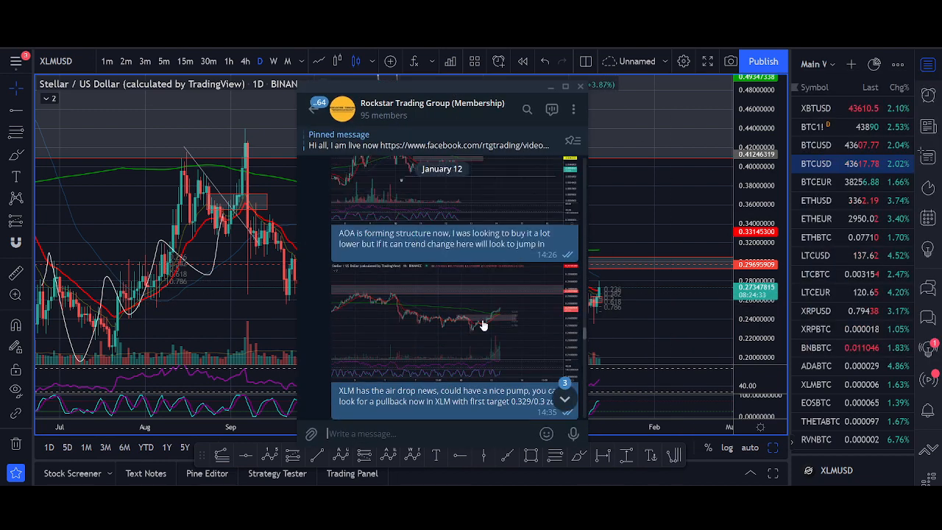
- Open the Rockstar Trading Group website's TRADING GROUP page and scroll its membership benefits
left_click(583, 87)
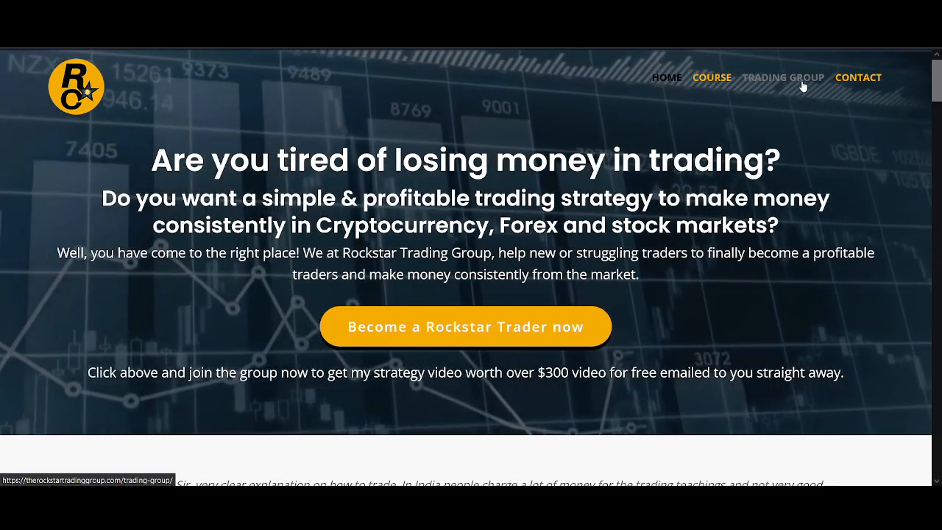
left_click(783, 77)
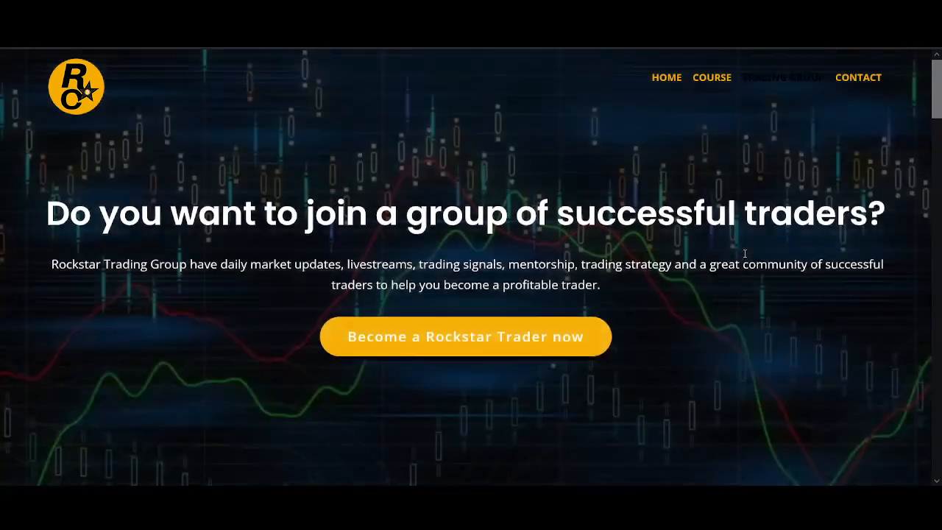
left_click(784, 77)
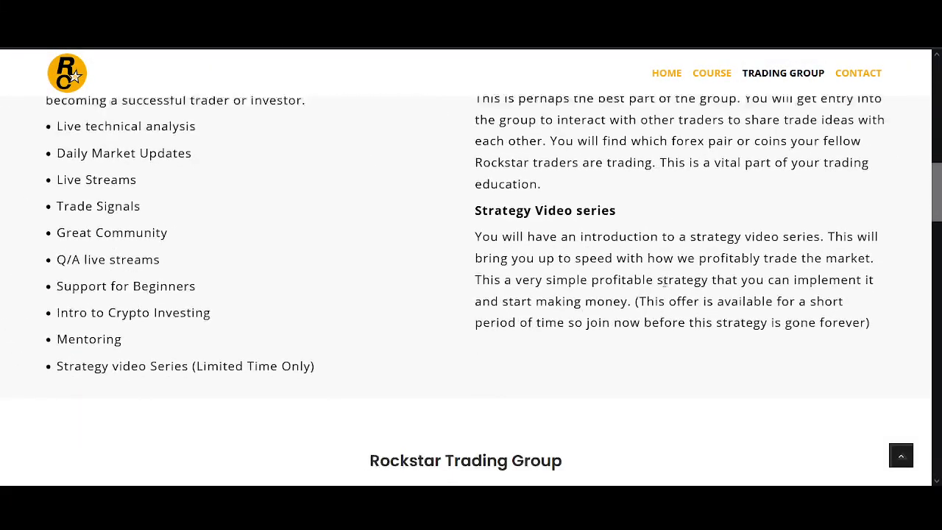
scroll("down", 3)
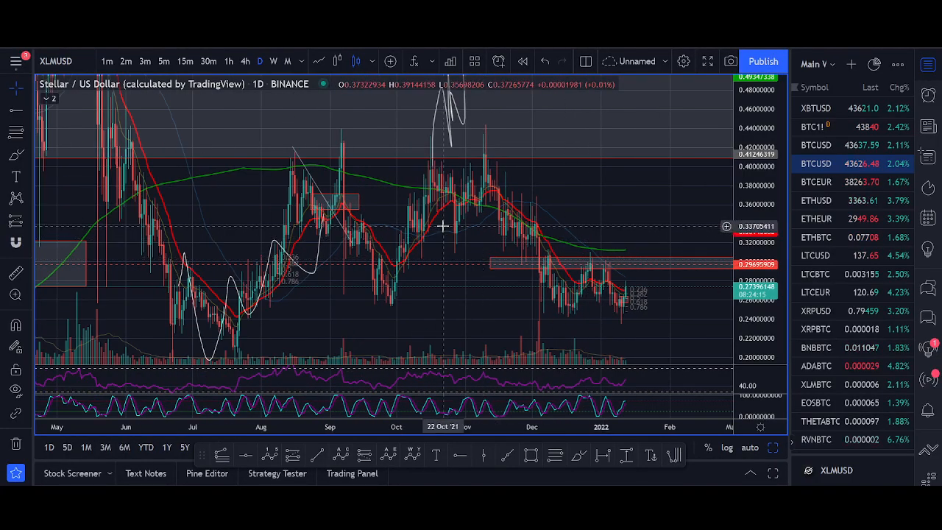
- Switch the XLMUSD chart from daily to weekly (W) candles
left_click(273, 61)
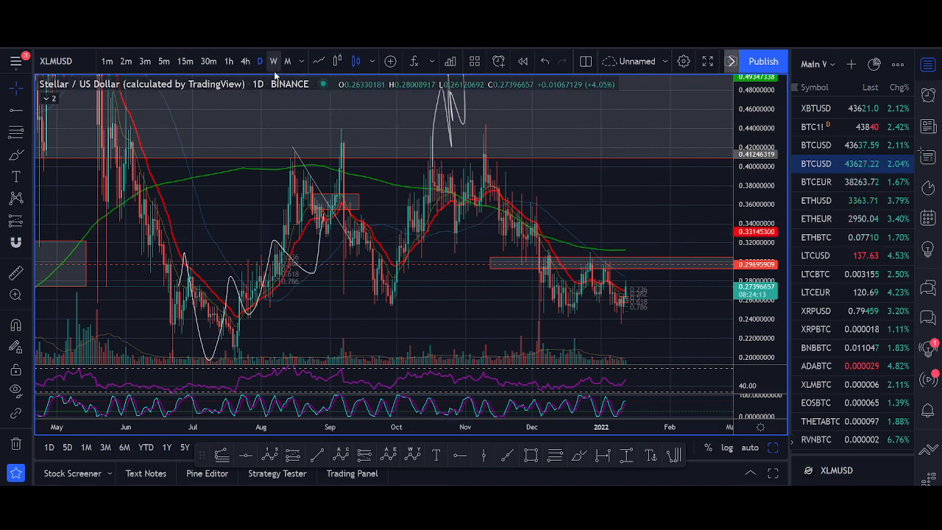
left_click(273, 62)
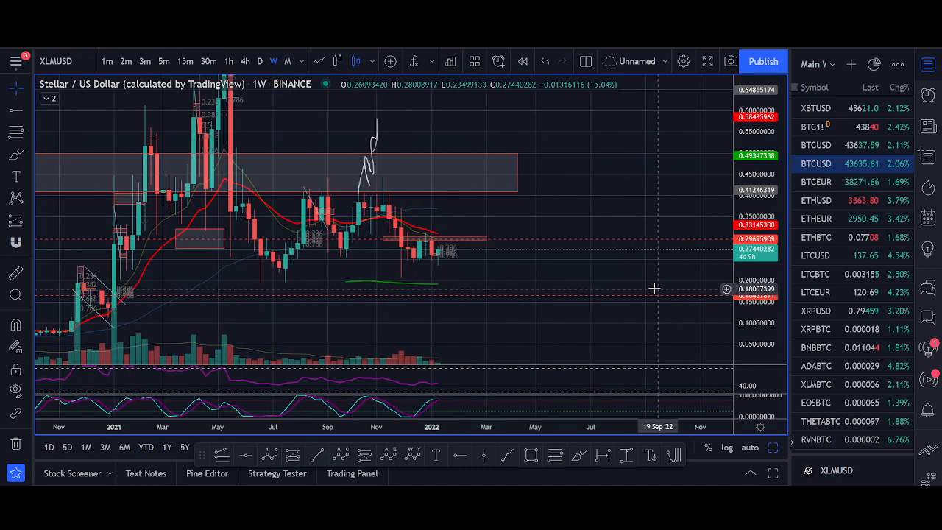
mouse_move(602, 282)
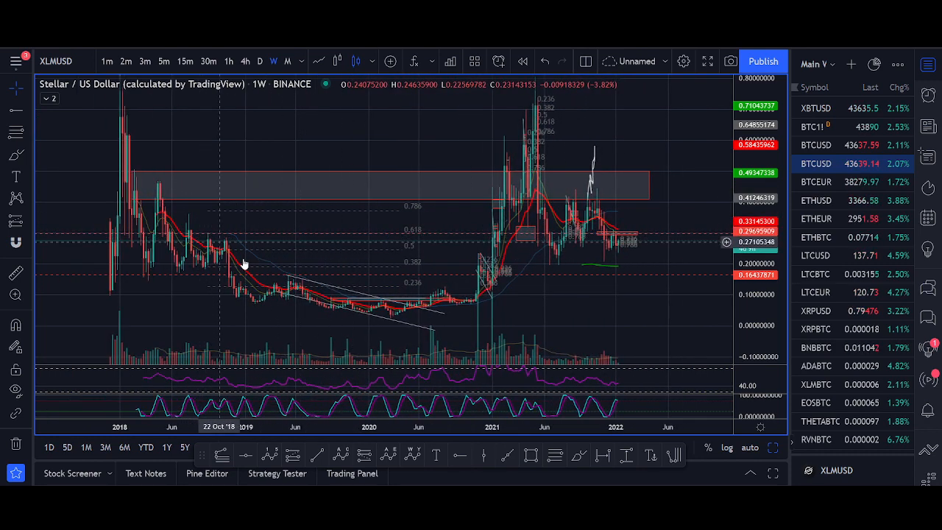
mouse_move(568, 126)
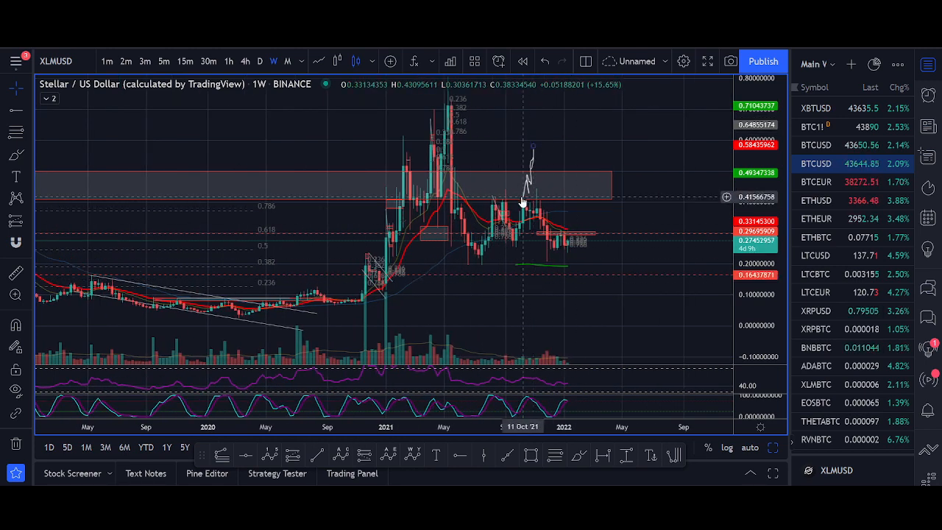
mouse_move(493, 234)
type("X")
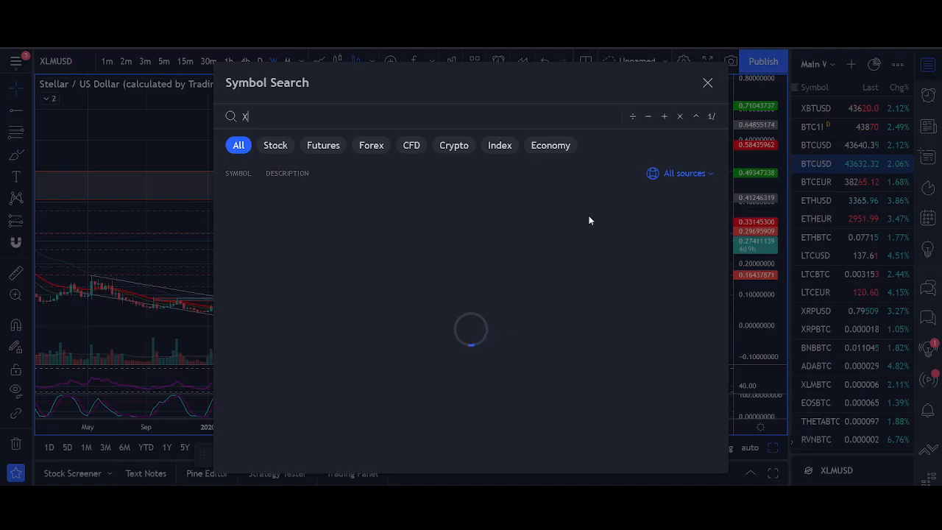
- Load the XLMBTC weekly chart, then reopen Symbol Search to return to XLMUSD
type("LM")
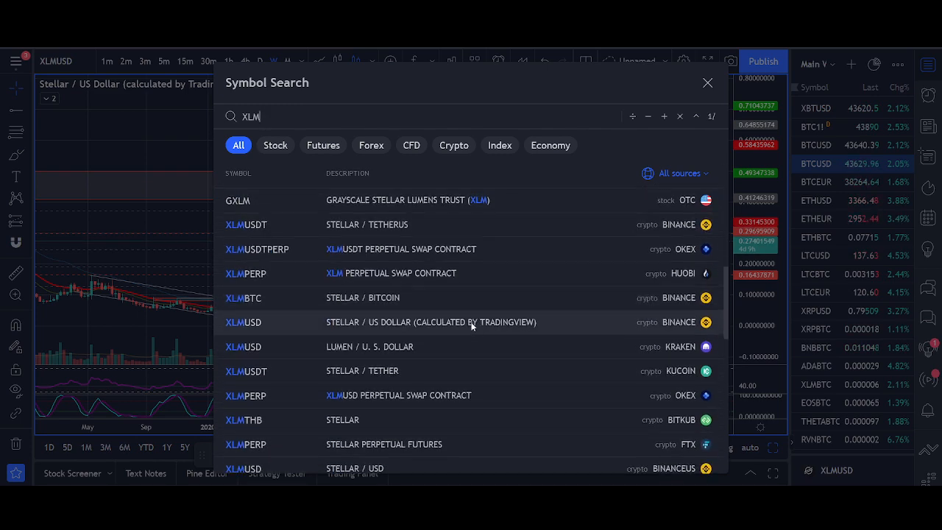
left_click(243, 298)
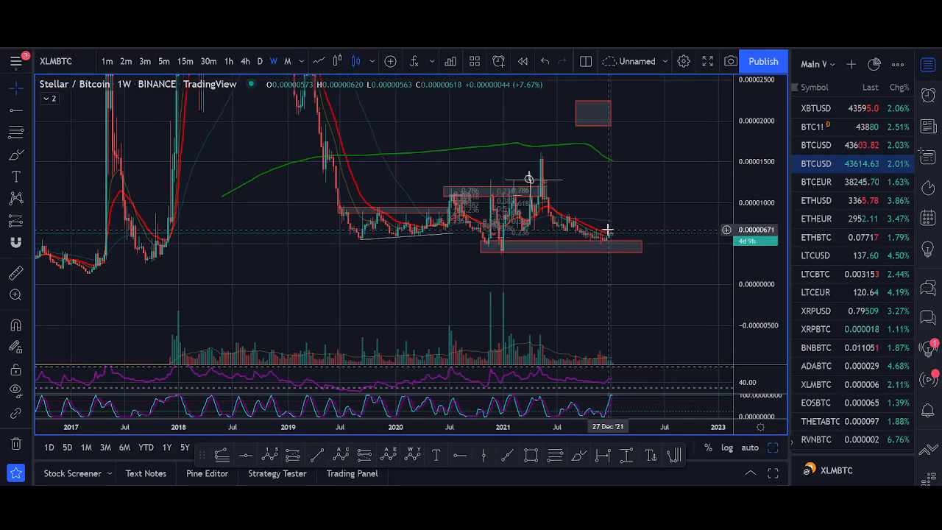
mouse_move(599, 246)
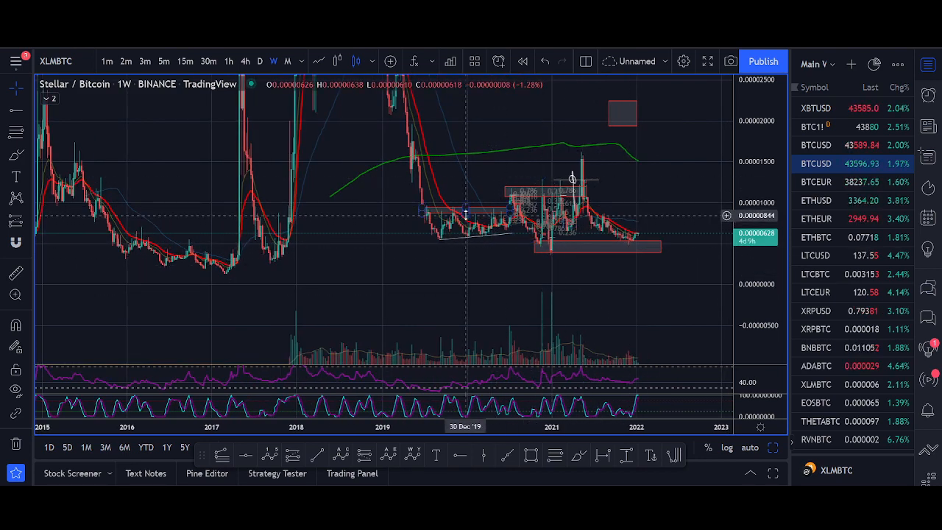
left_click(56, 61)
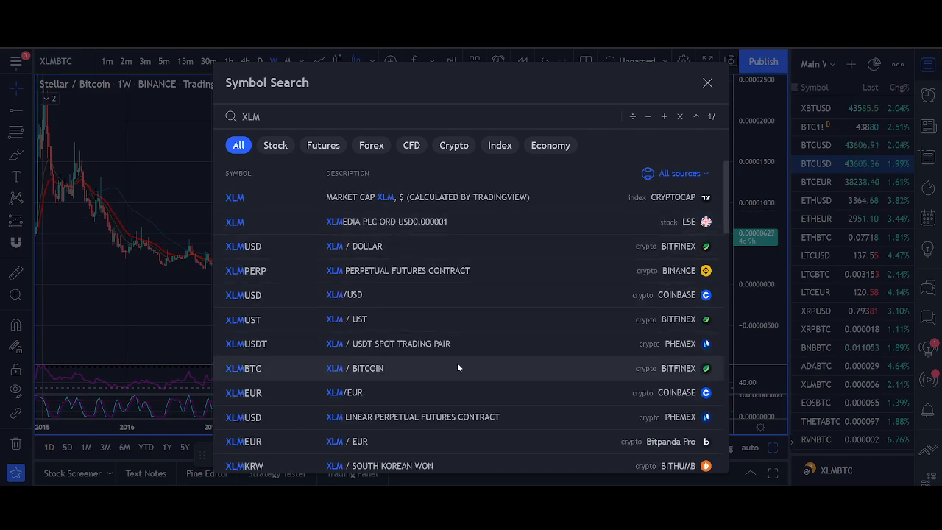
scroll("down", 3)
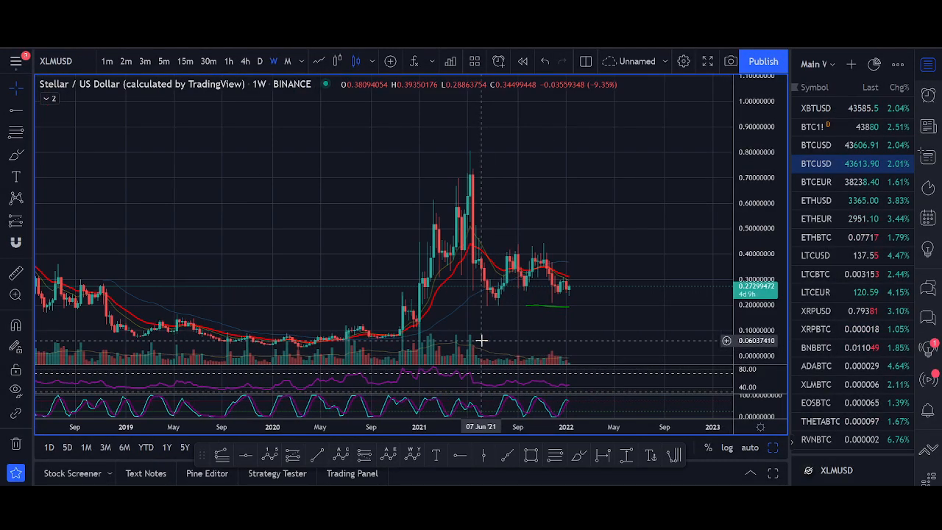
- Switch the XLMUSD chart from weekly to 4h candles, showing the mid-January 2022 rebound
left_click(245, 61)
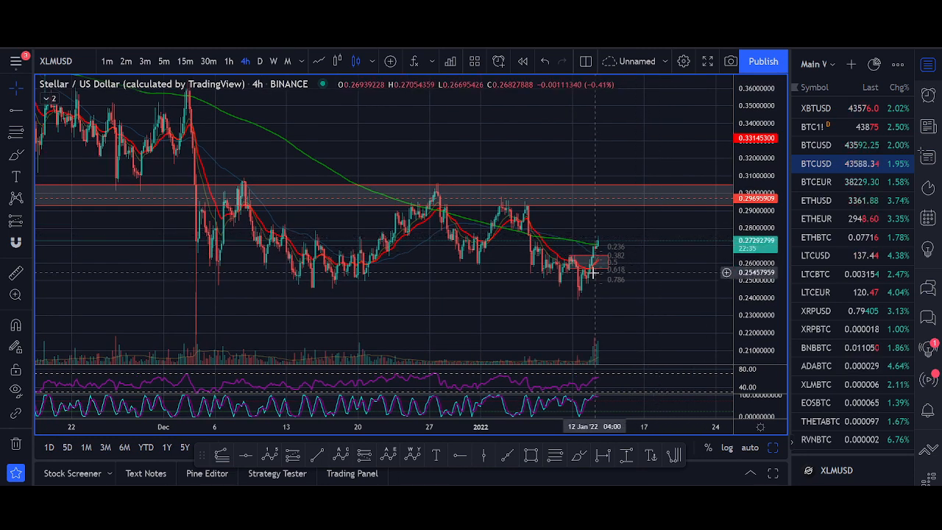
mouse_move(493, 279)
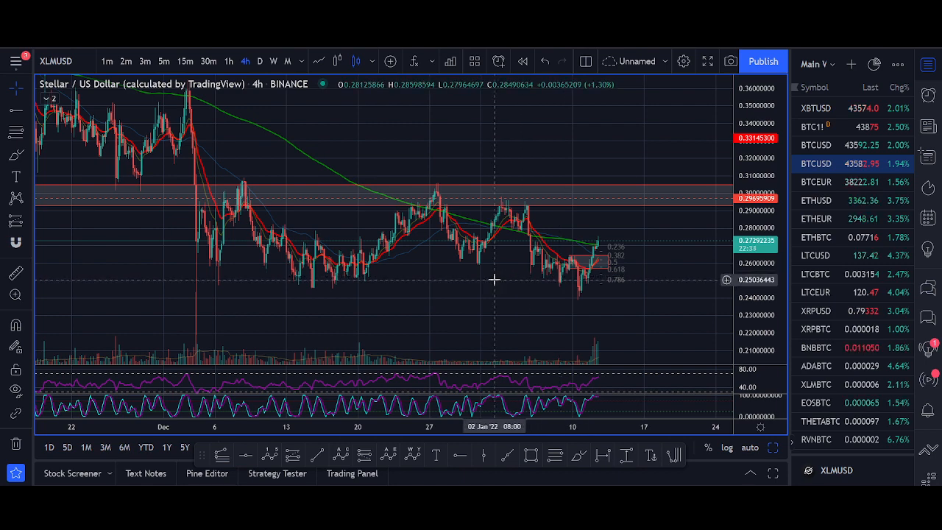